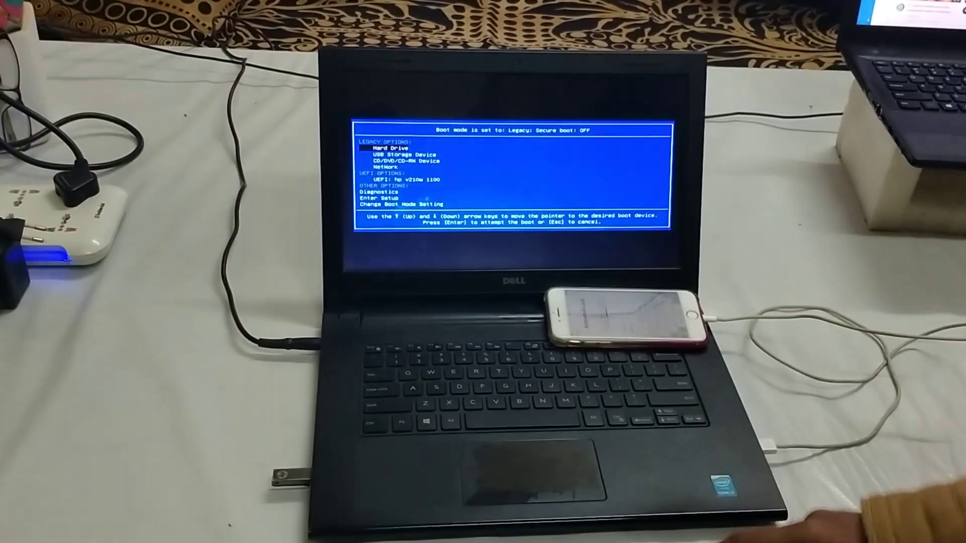
# Highlight USB Storage Device instead of Hard Drive in the one-time boot menu
pyautogui.press('Down')
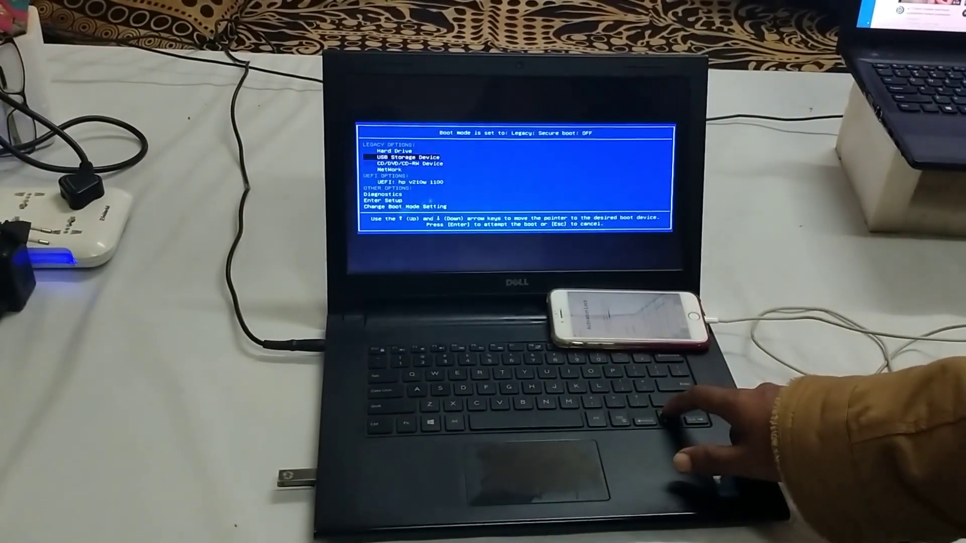